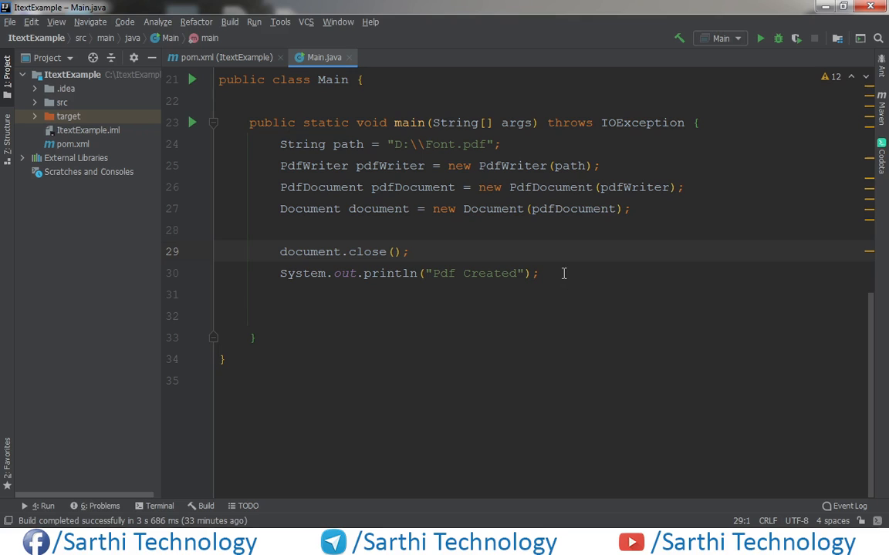
mouse_move(640, 284)
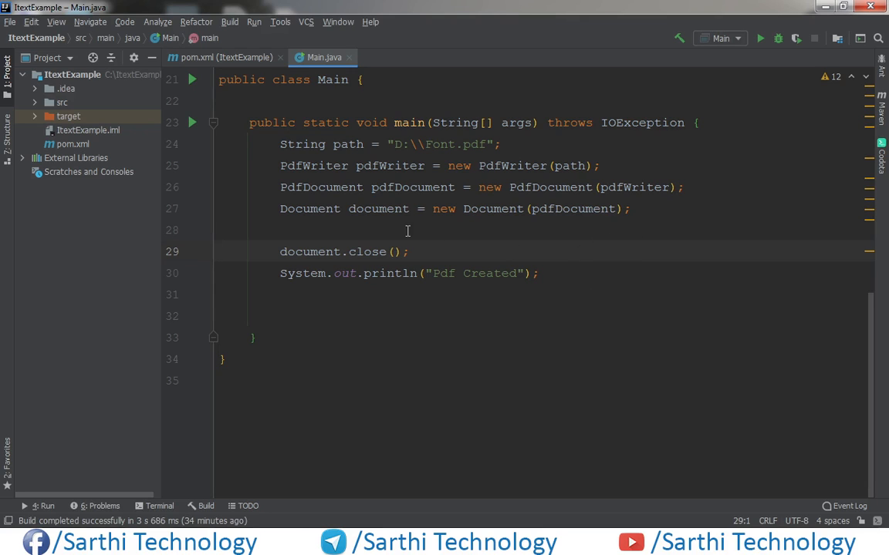
Step: Declare 'Style author = new Style()' before document.close(), importing the iText Style class
key(Enter)
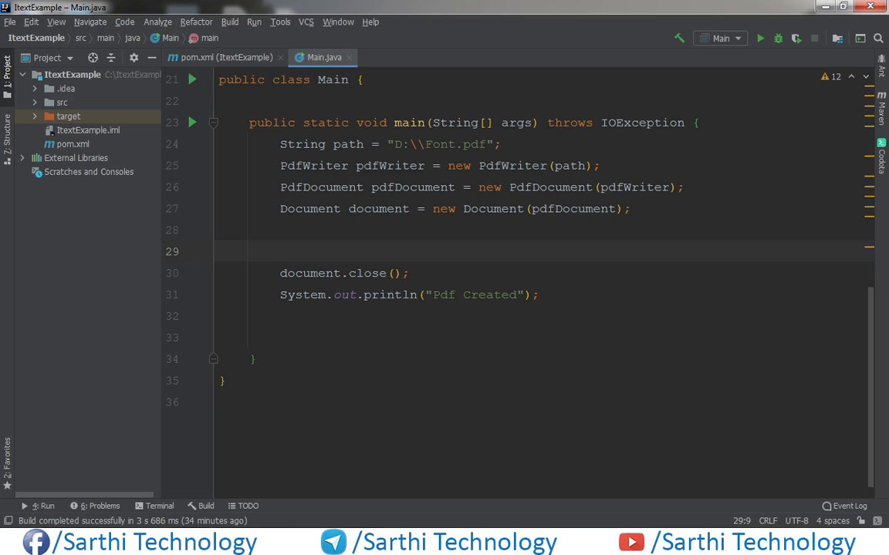
text(Style)
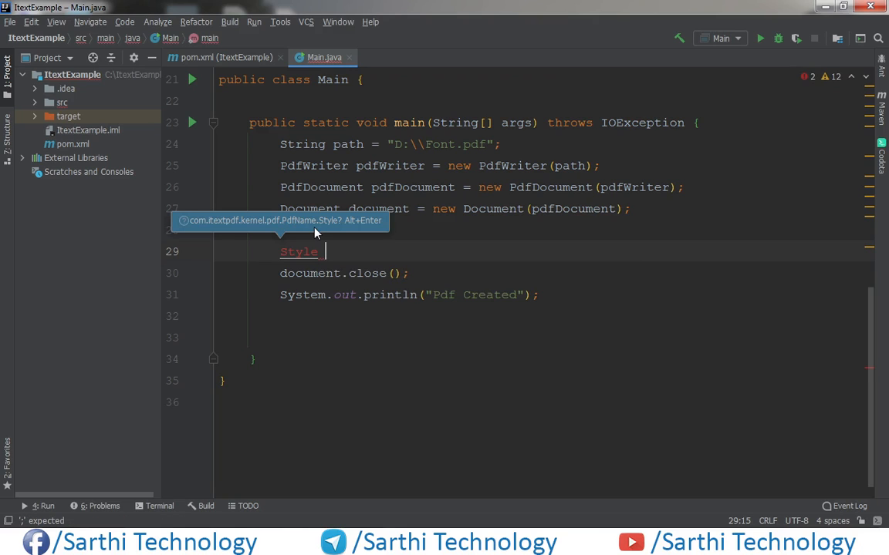
text(au)
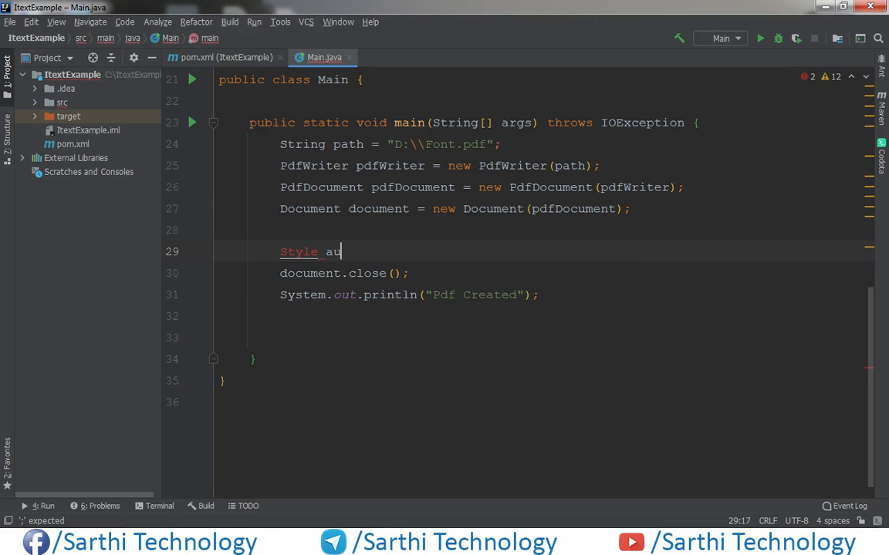
text(thor)
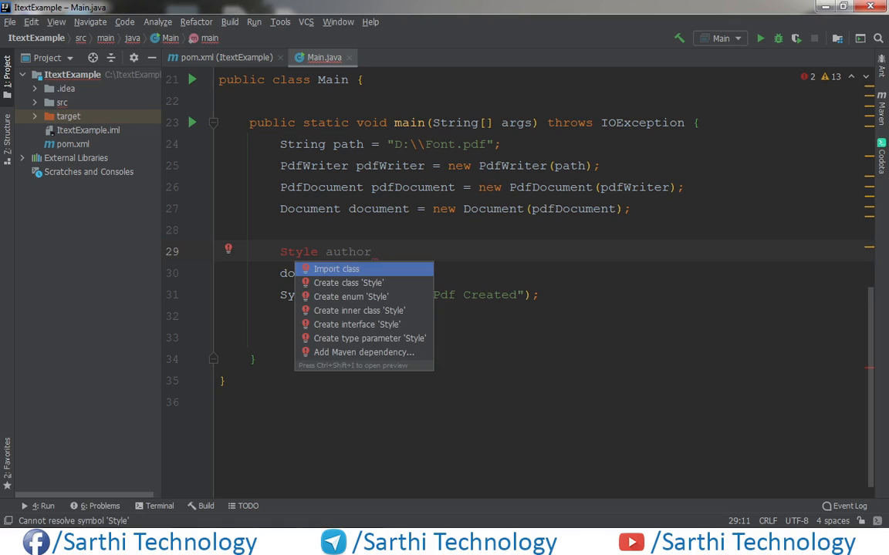
click(337, 268)
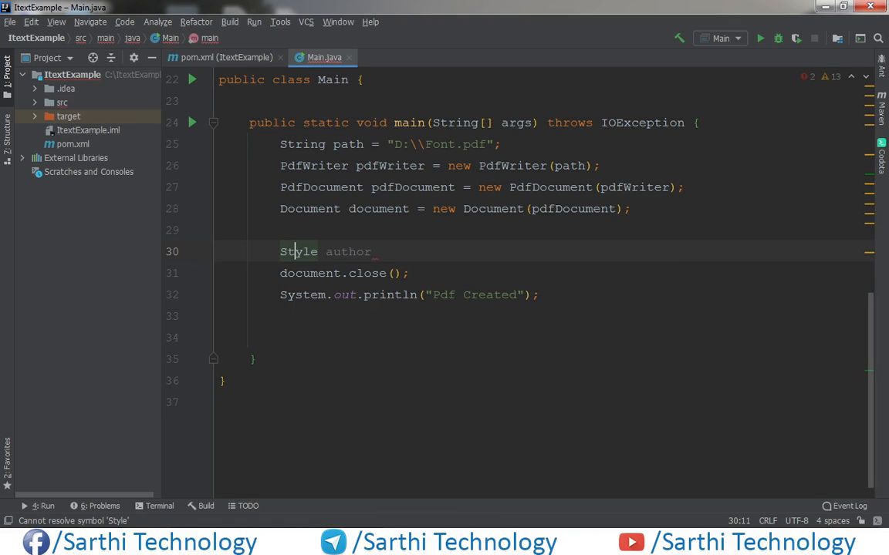
text(=)
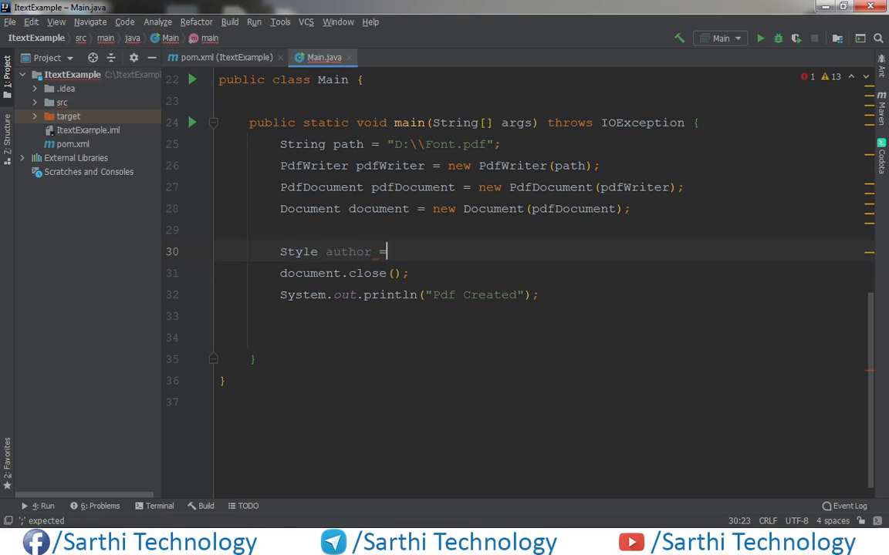
text(new Style();)
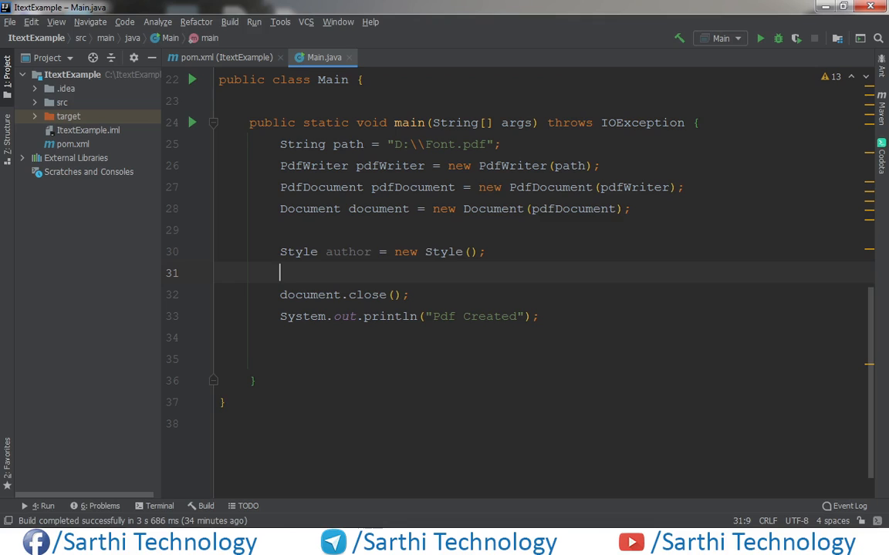
Step: Start the author style chain with setFontColor(Color.BLUE)
text(author)
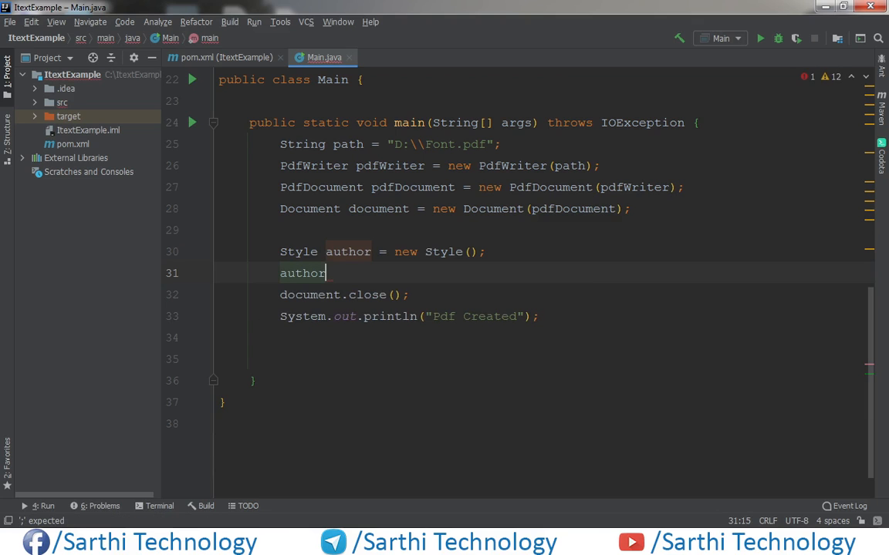
text(.se)
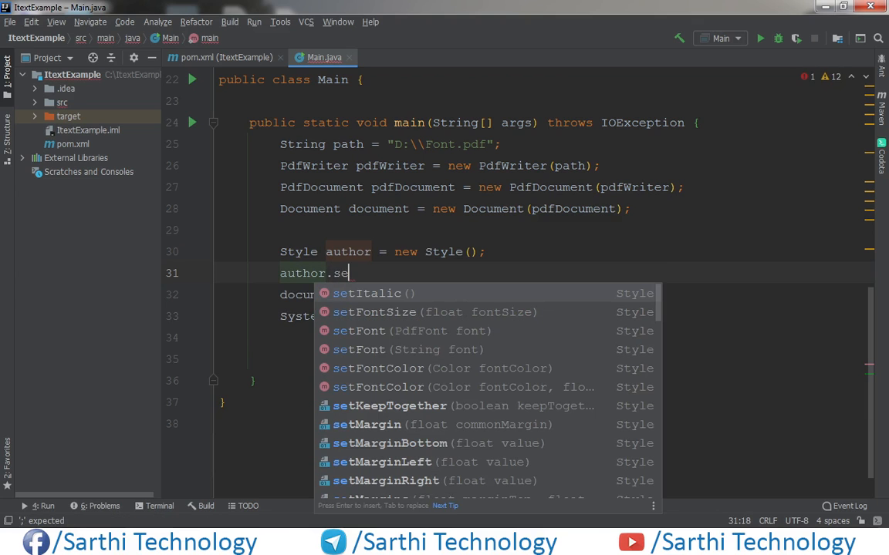
text(t)
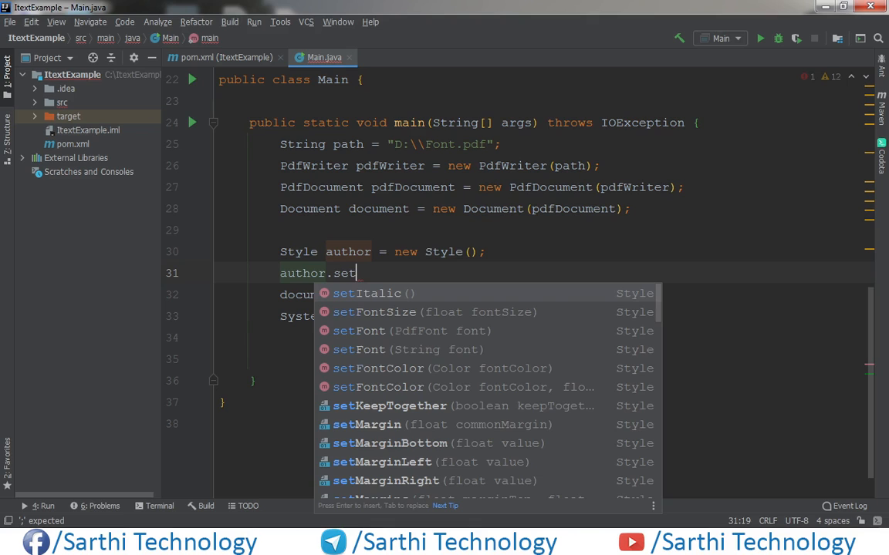
text(Fon)
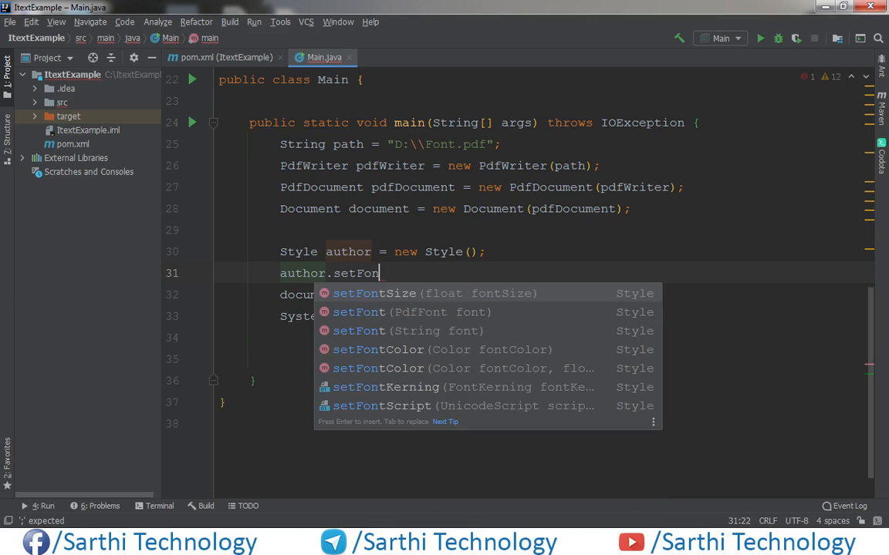
click(376, 348)
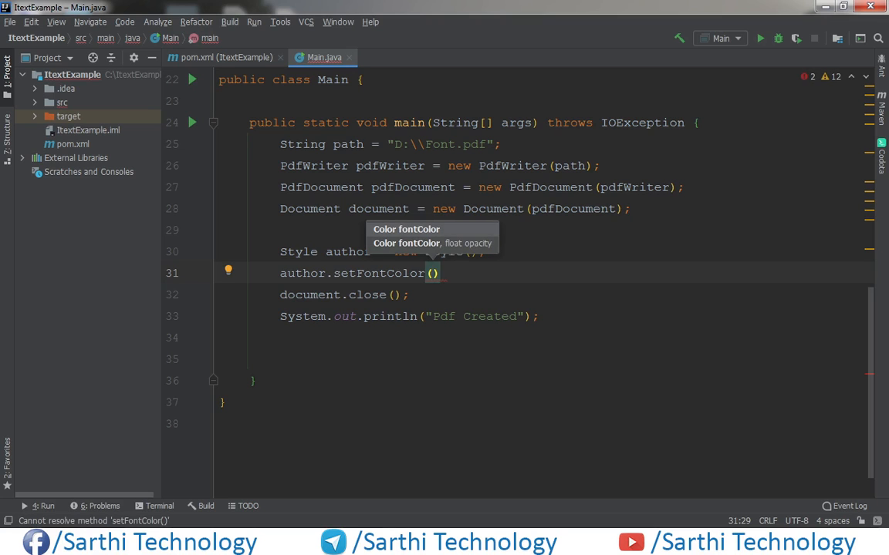
text(Color.BLUE)
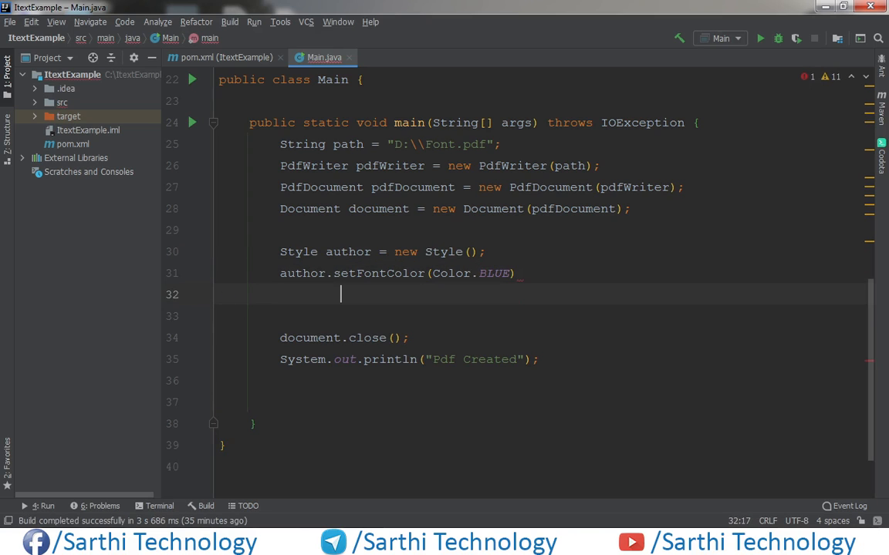
Step: Continue the chain with setFontSize(4f) and setItalic(), ending with a semicolon
text(.se)
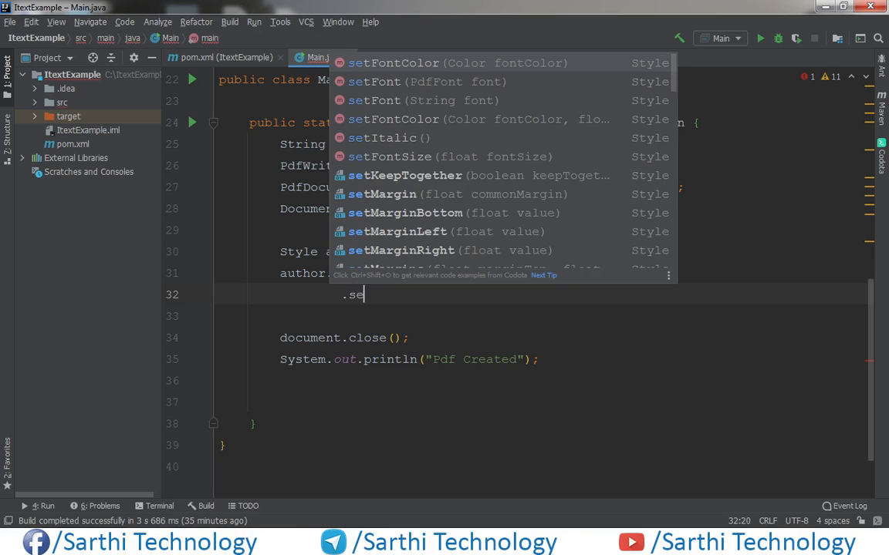
text(tFontSize()
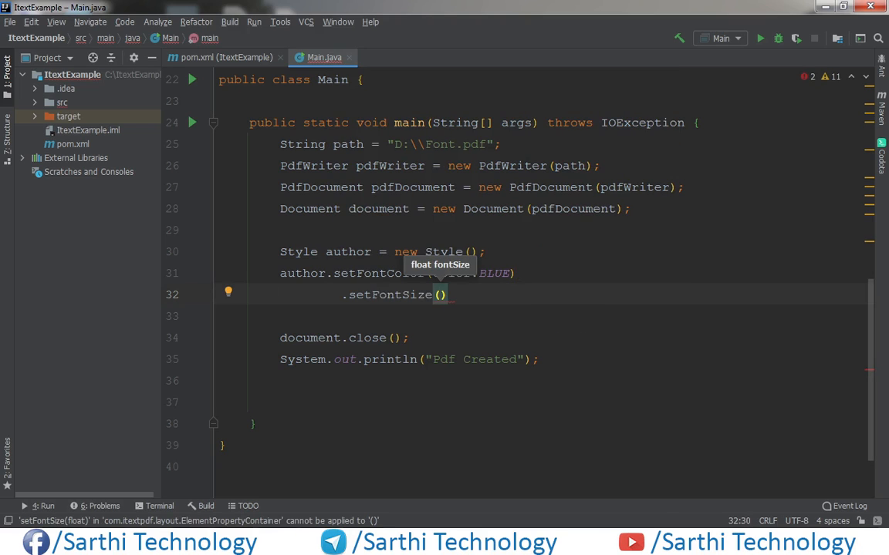
text(4)
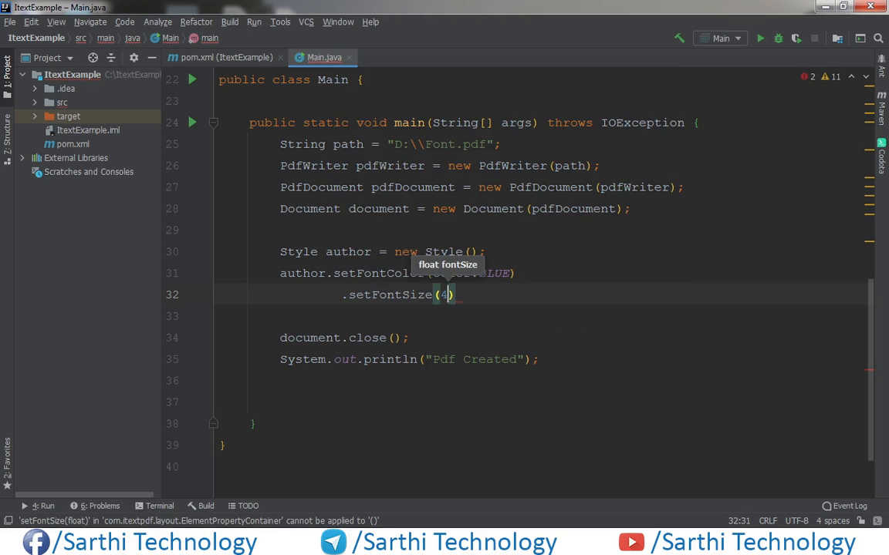
text(f))
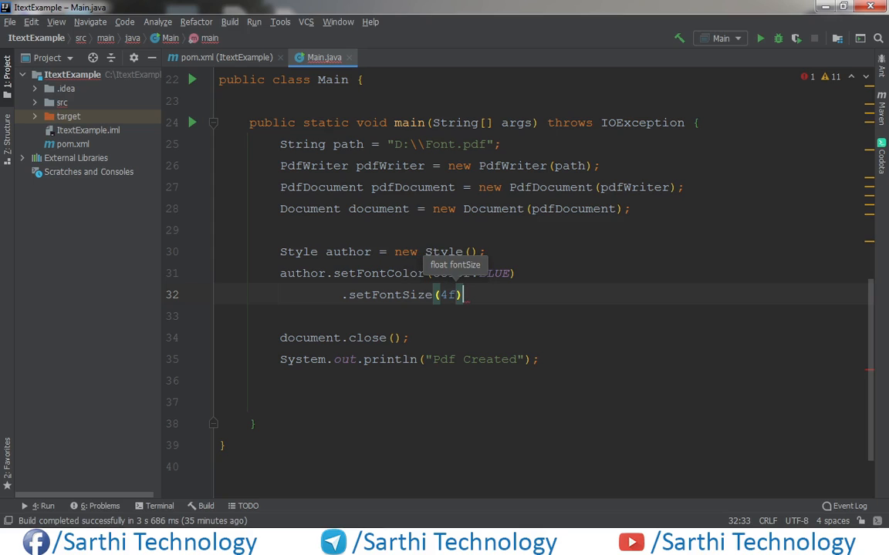
text(.)
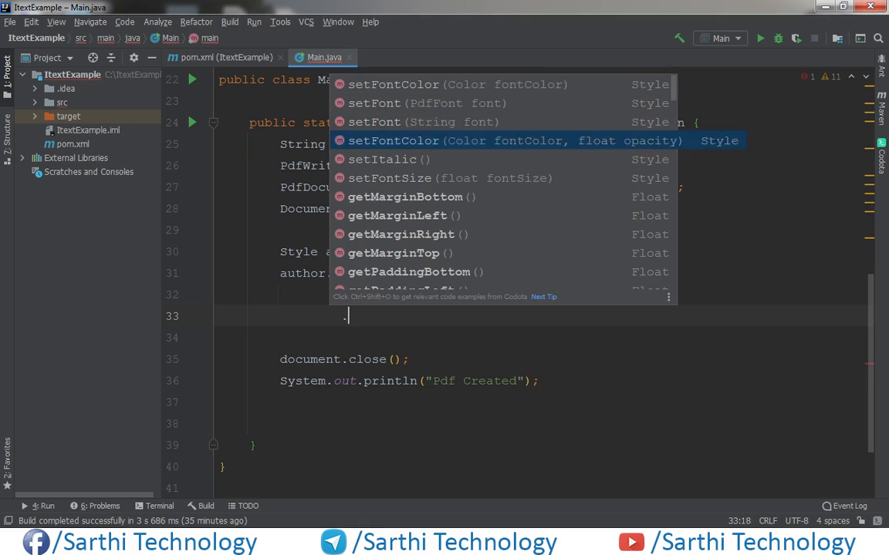
click(386, 159)
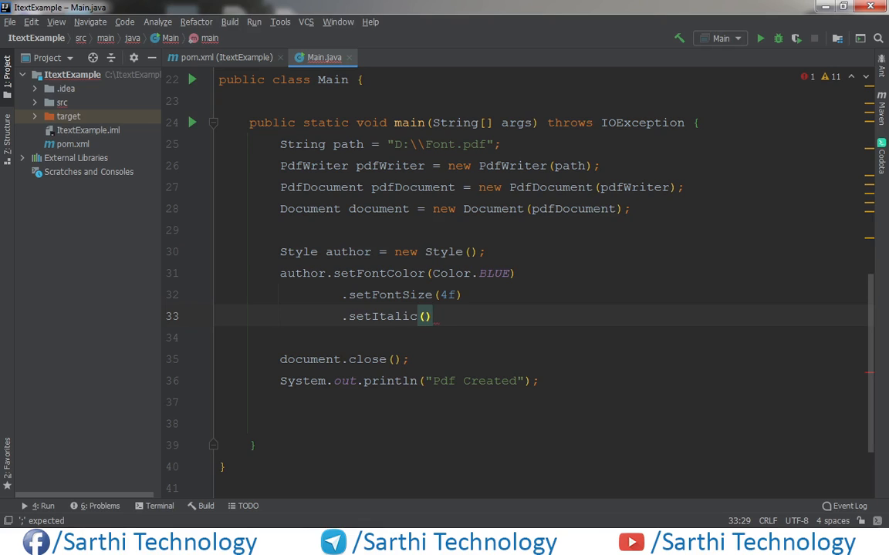
text(;)
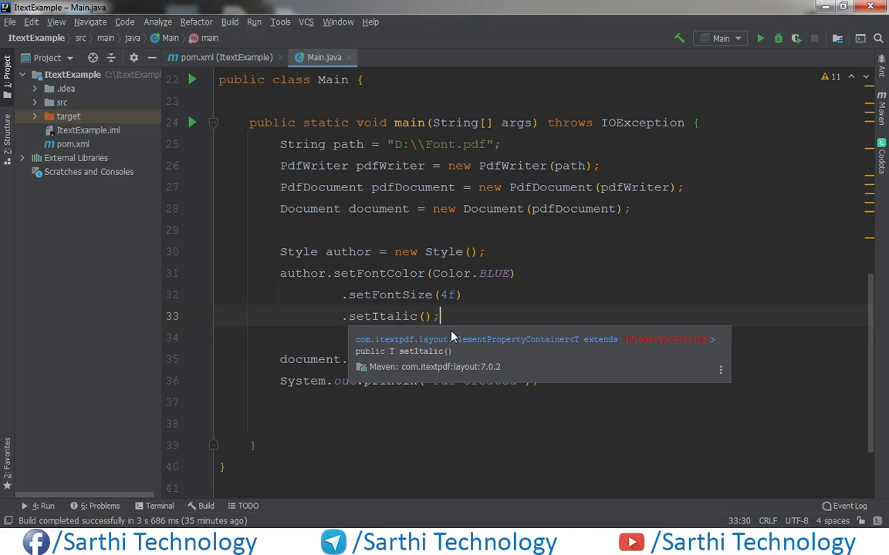
Step: Declare 'Paragraph paragraph1 = new Paragraph();' on a new line
key(Escape)
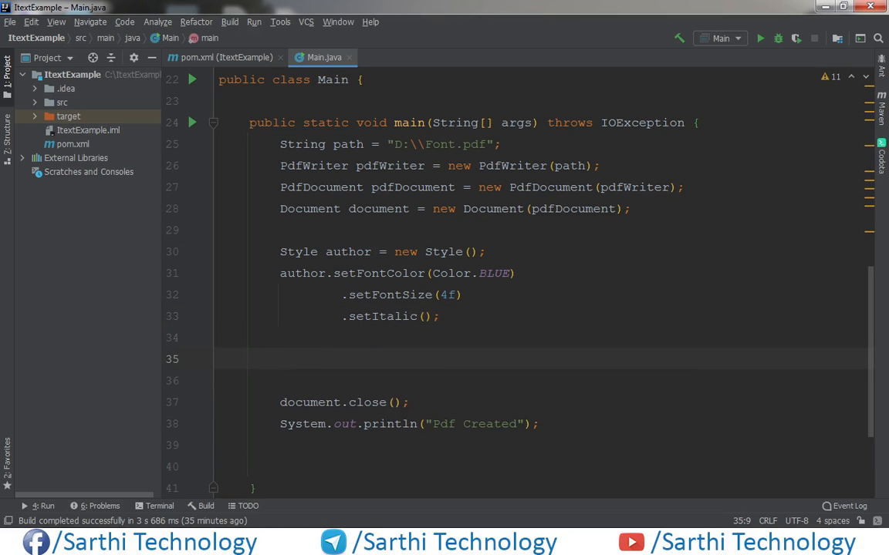
text(Paragraph)
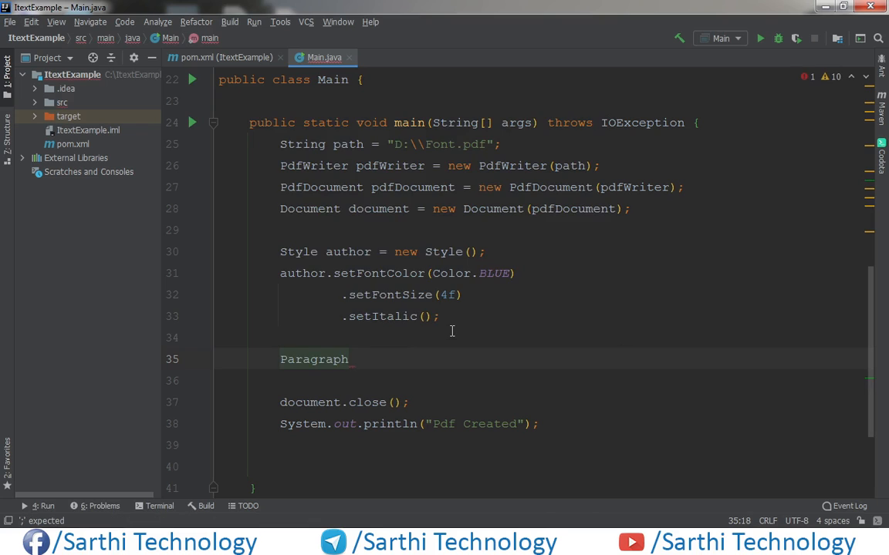
text(paragraph)
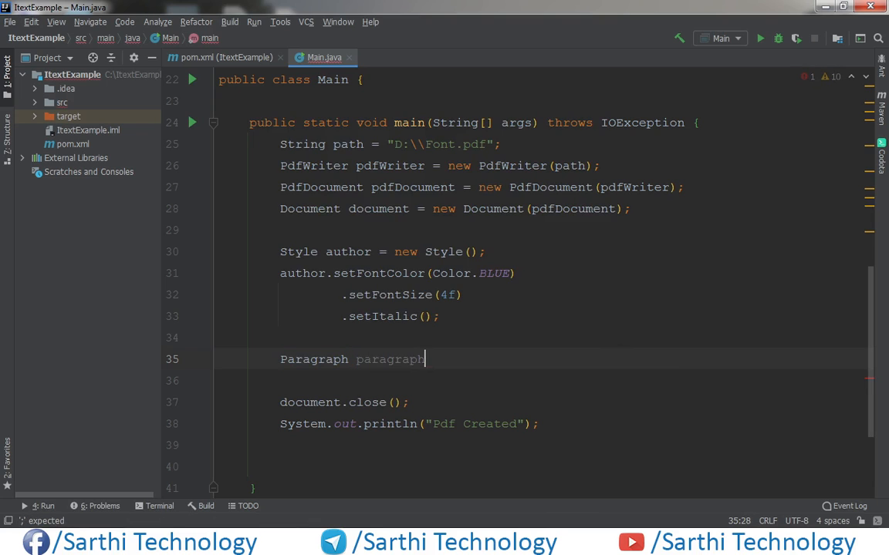
text(1 =)
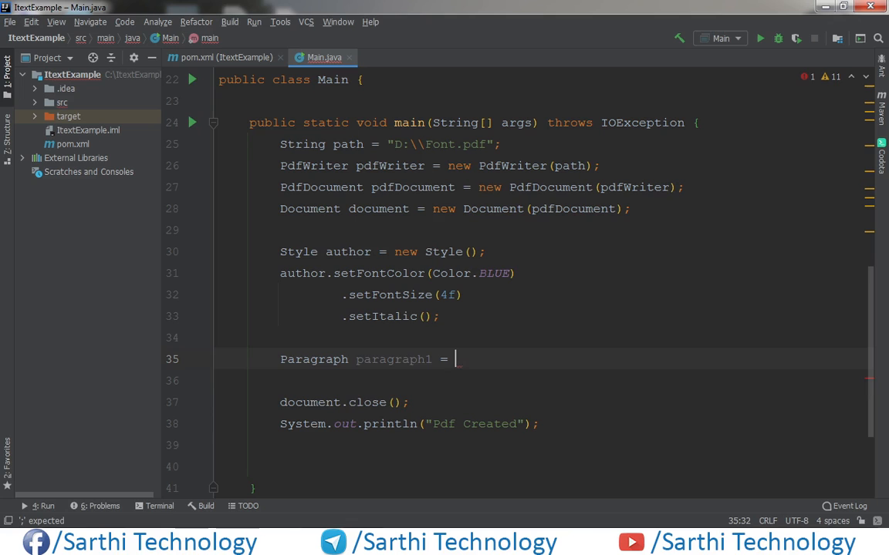
text(new Paragraph()
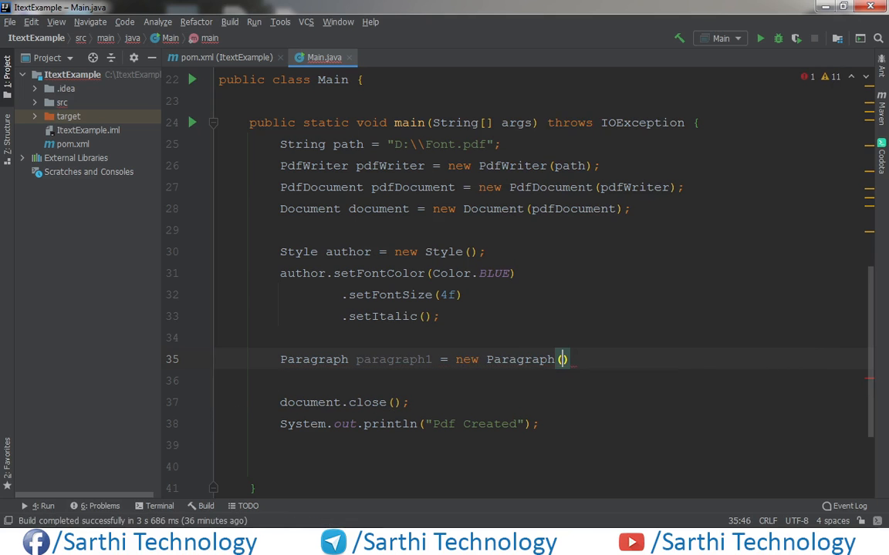
text(;)
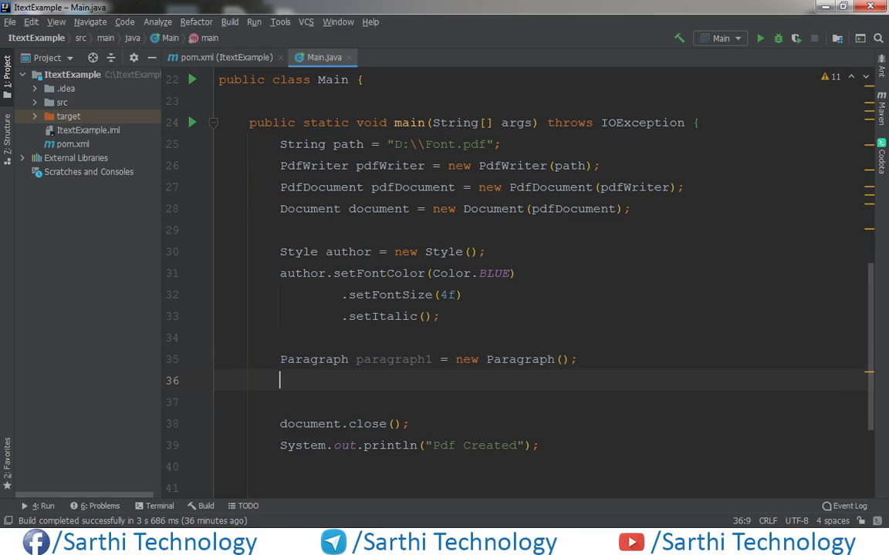
Step: Write paragraph1.add("Hello how are you?").addStyle(author); using completion for addStyle
text(pa)
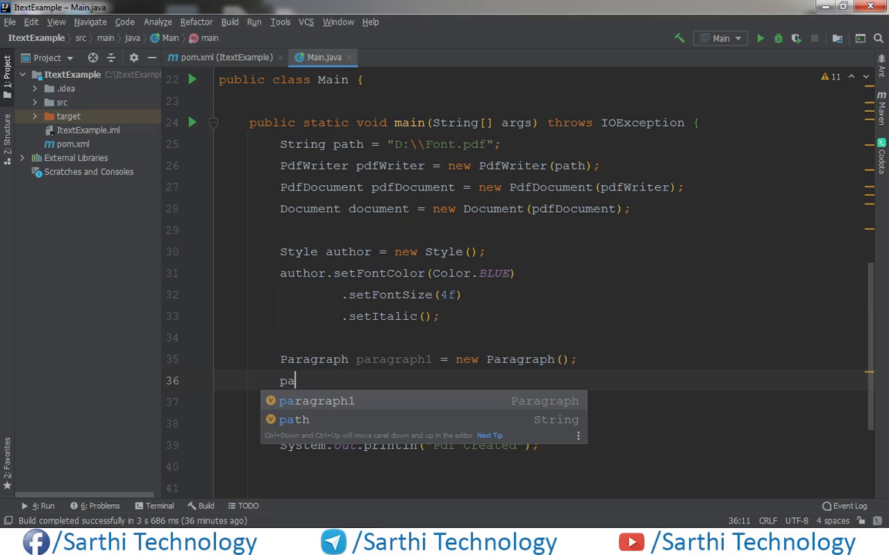
key(Tab)
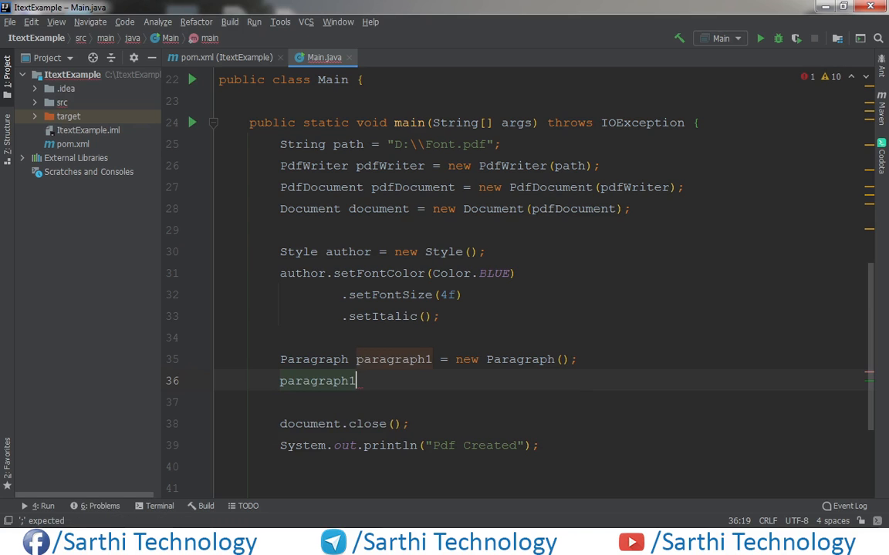
text(.)
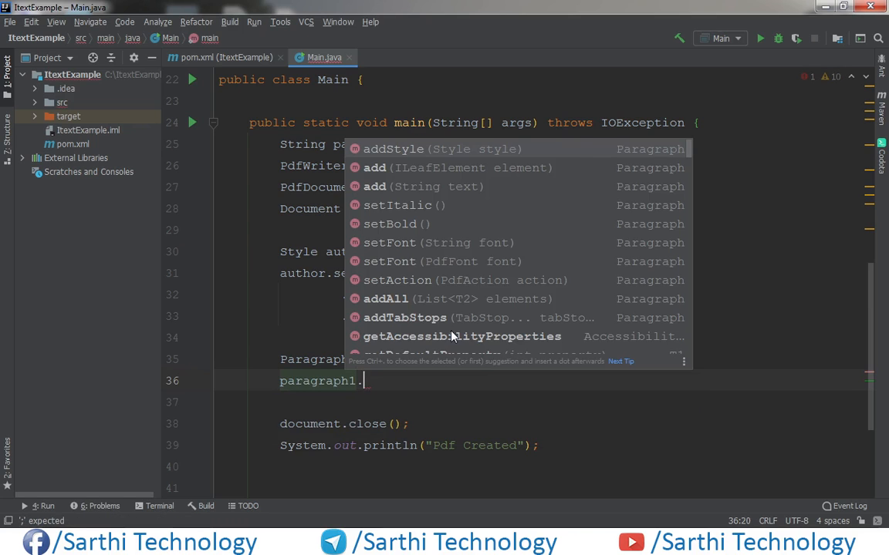
text(dd("H)
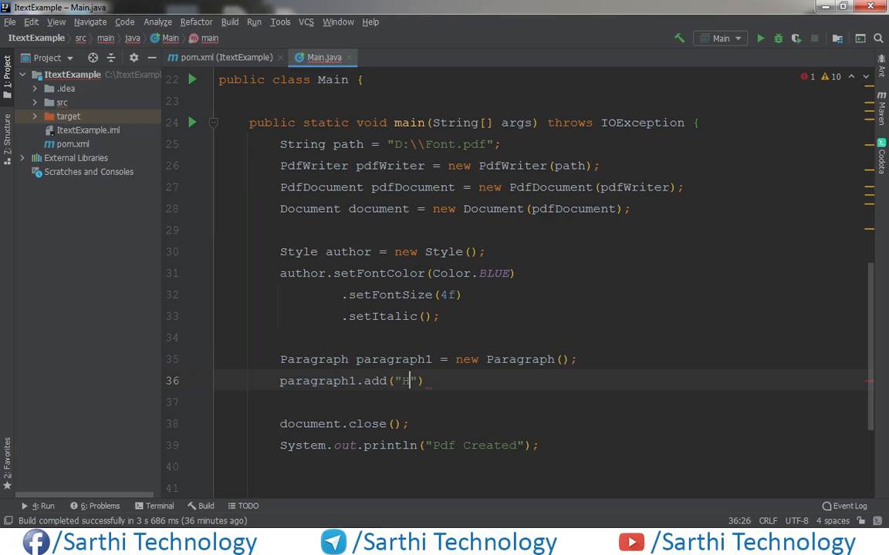
text(ello)
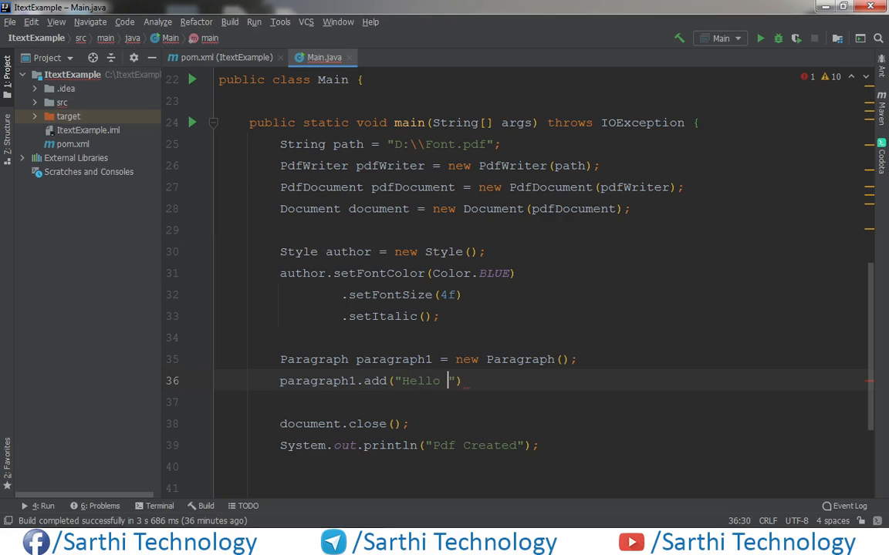
text(how a)
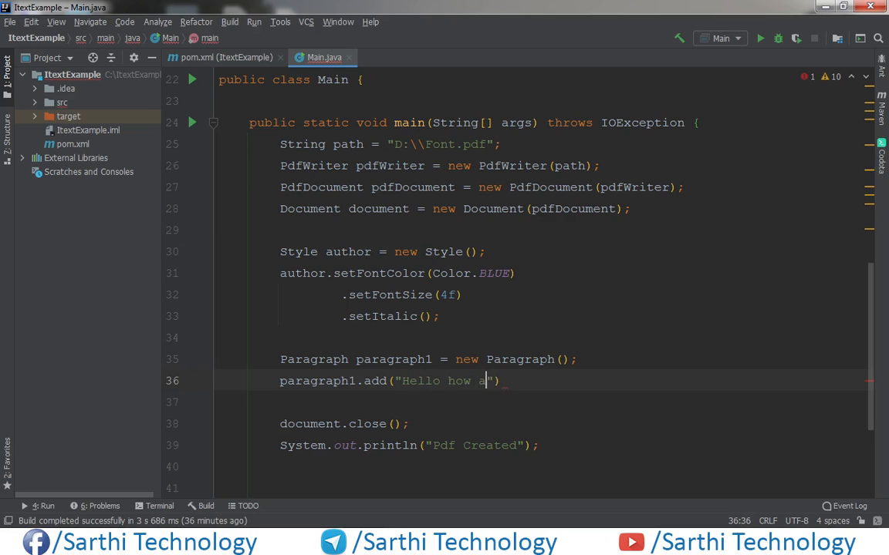
text(re you)
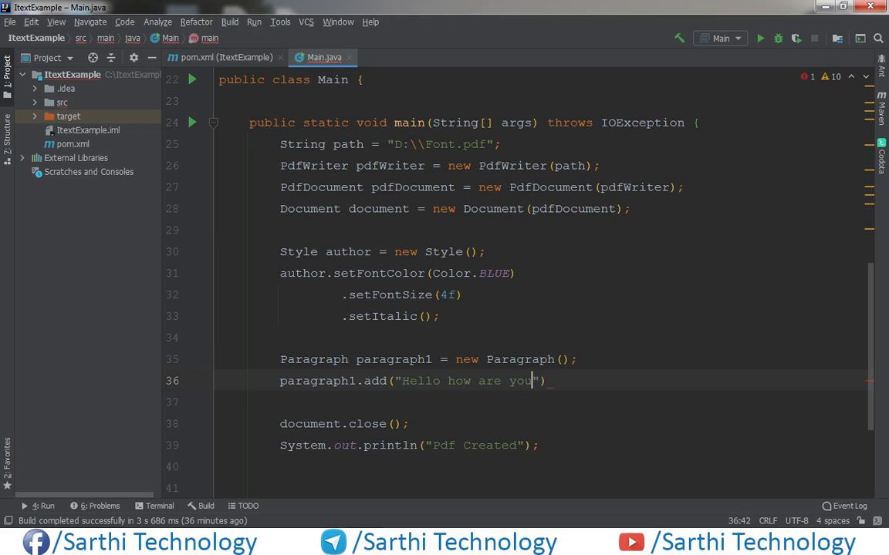
text(?))
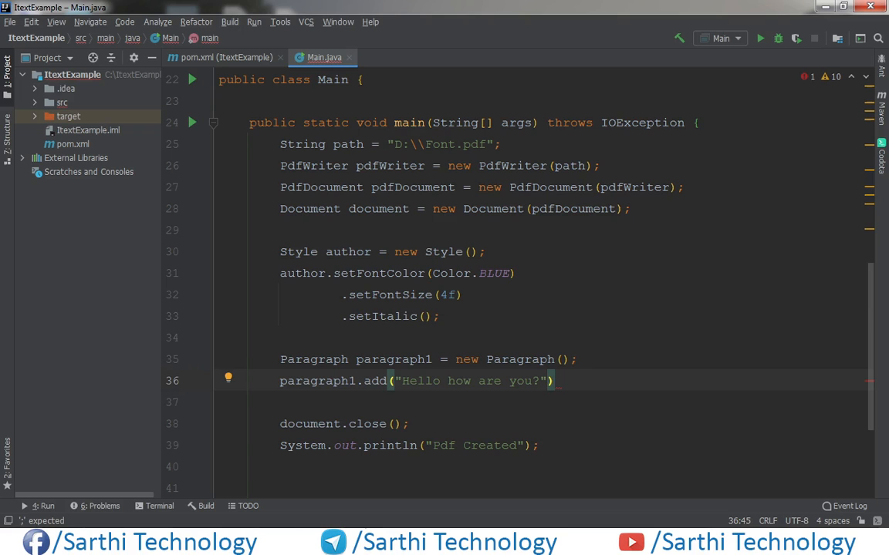
text(.)
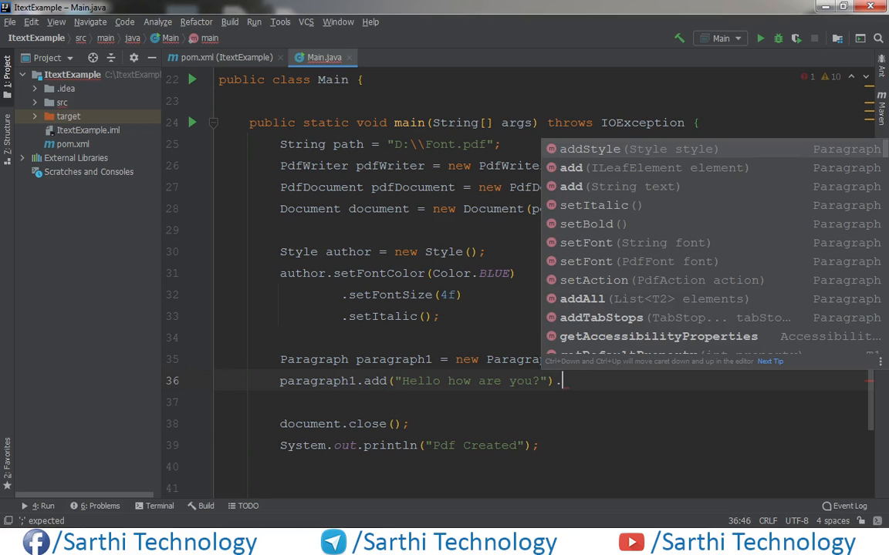
click(589, 148)
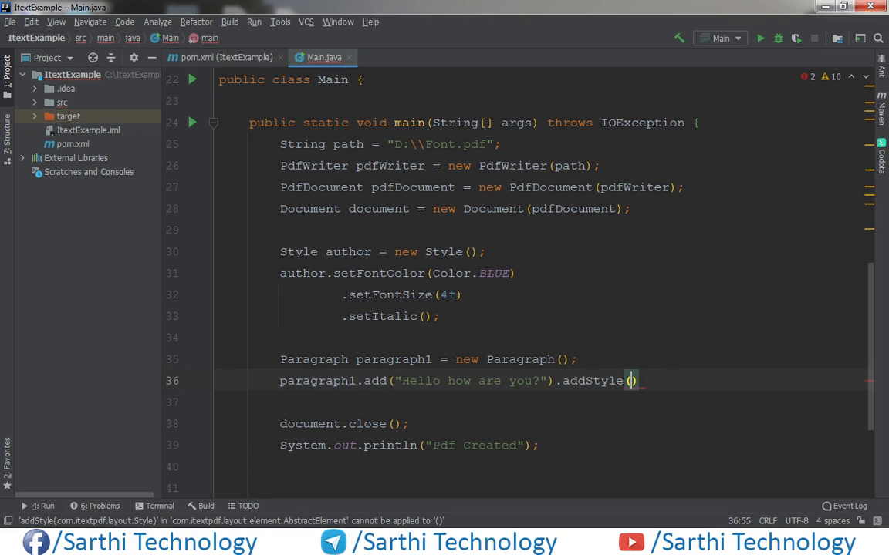
text(author)
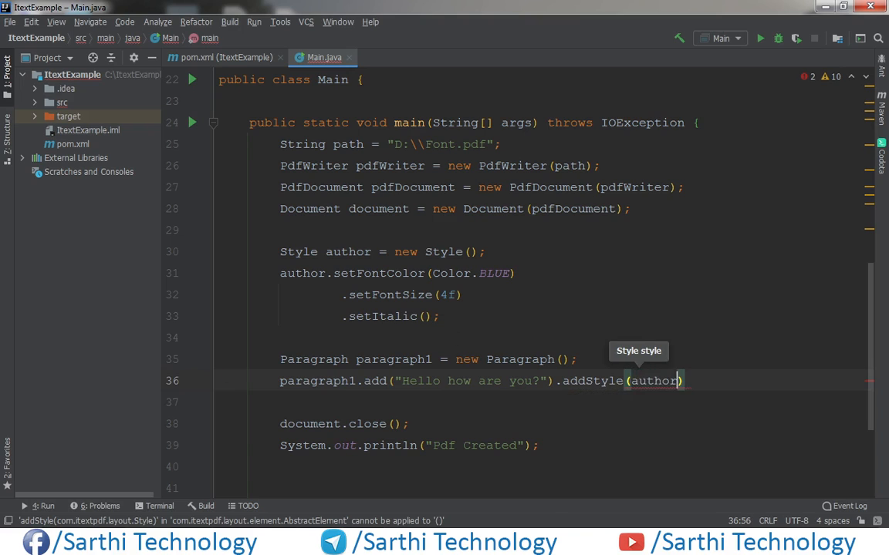
text();)
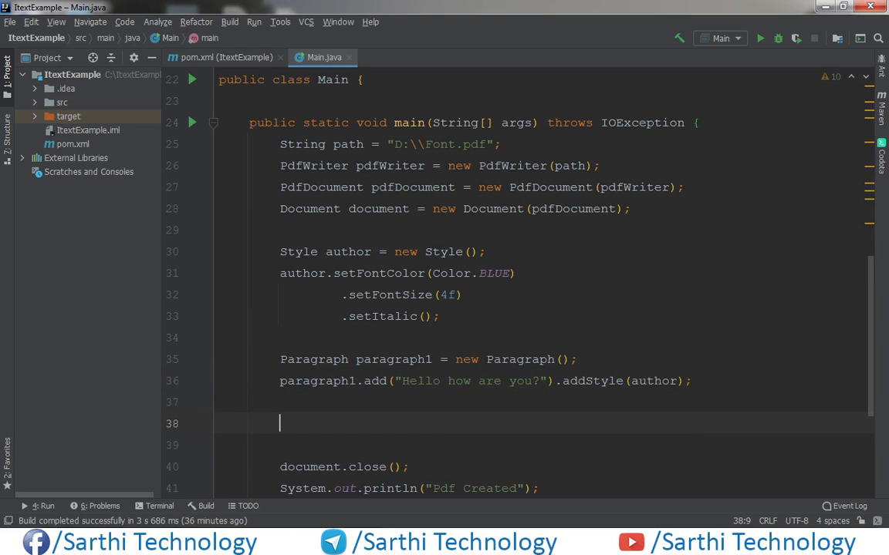
Step: Add document.add(paragraph1); and run Main to generate Font.pdf
text(document.add())
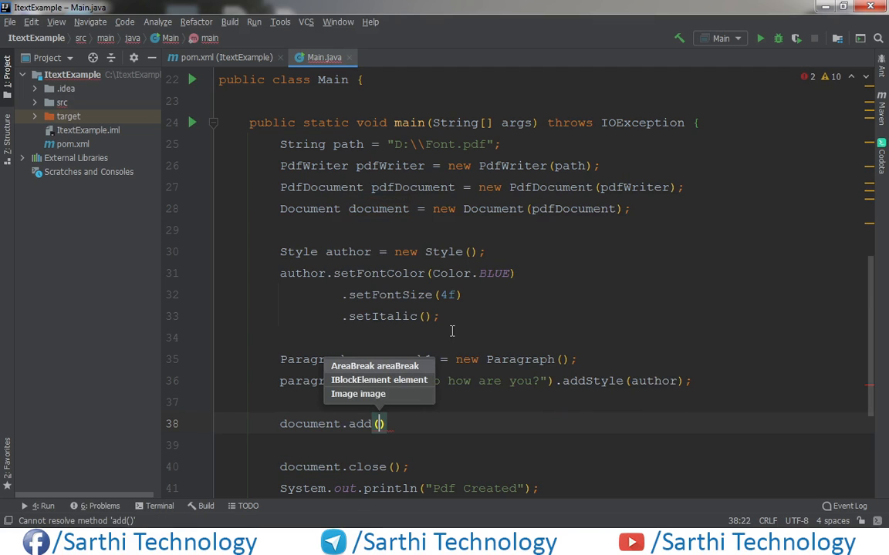
text(paragraph1)
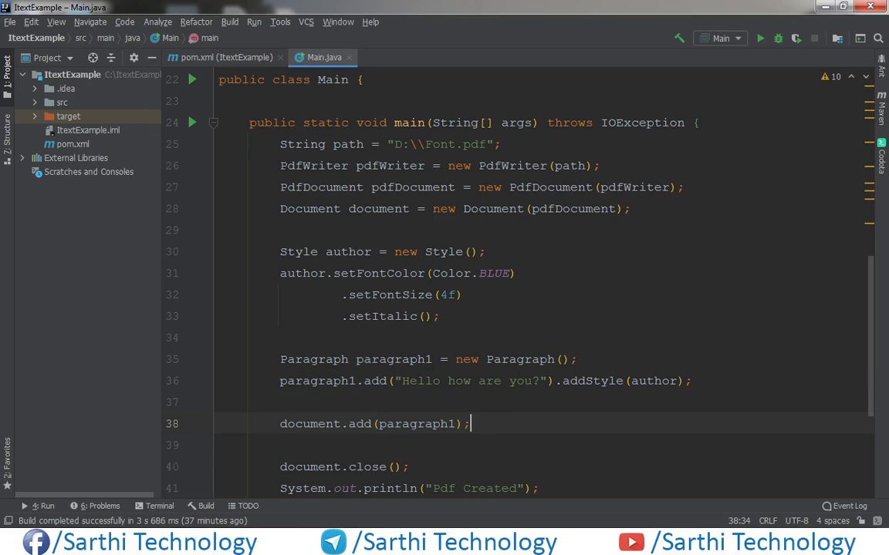
mouse_move(759, 37)
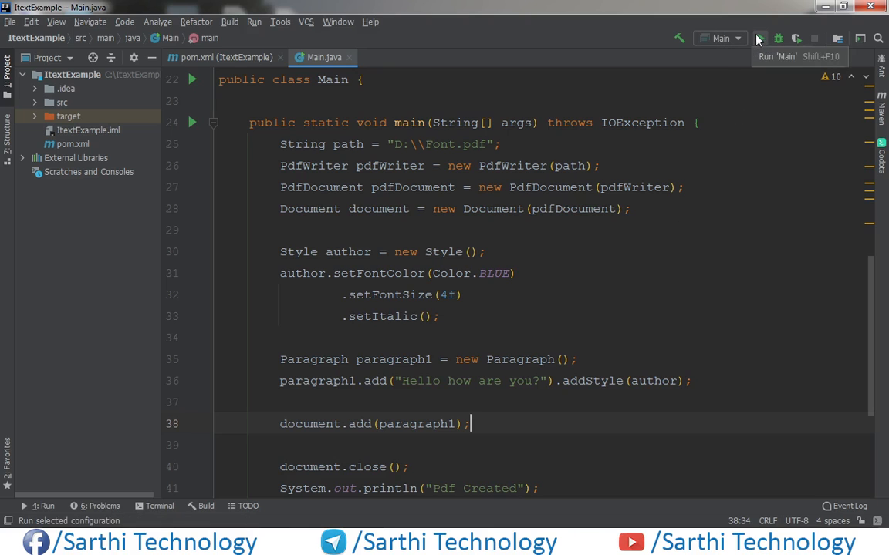
click(757, 39)
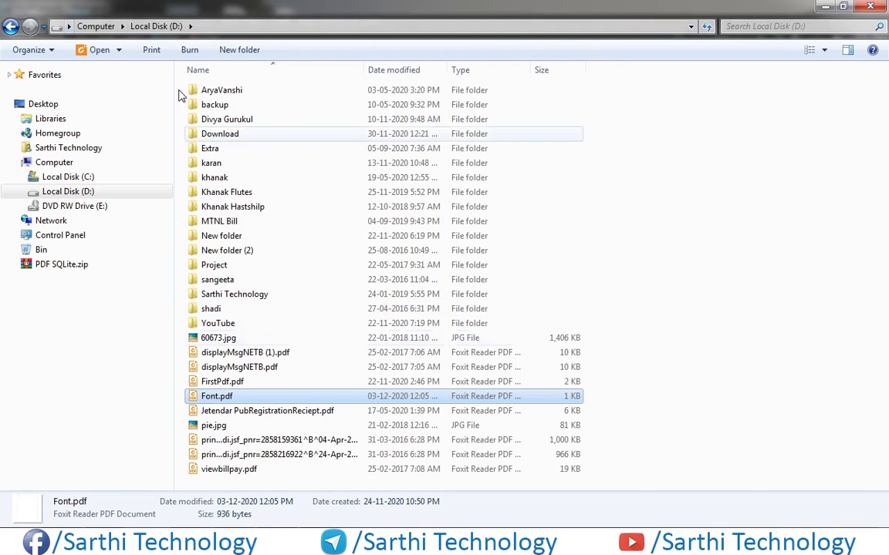
mouse_move(199, 402)
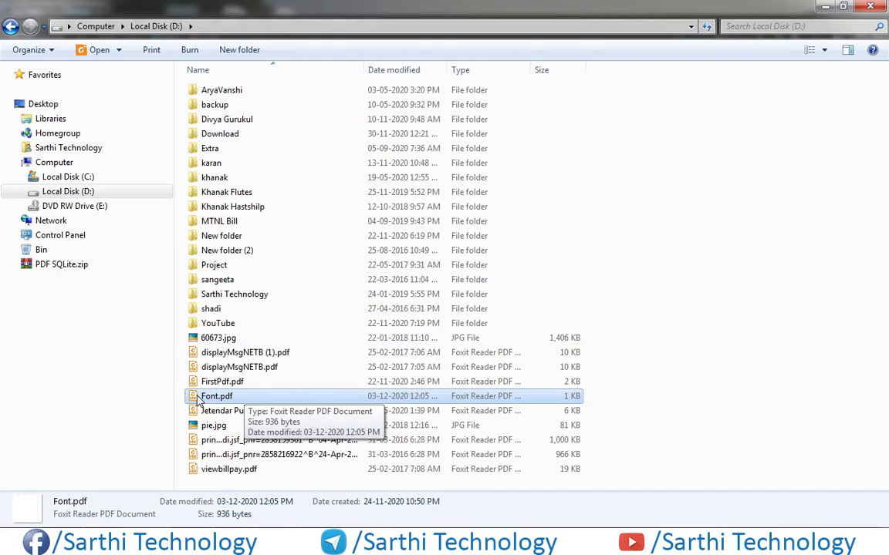
Step: View Font.pdf in Foxit Reader, zooming to 300% and back on the blue italic greeting
double_click(216, 395)
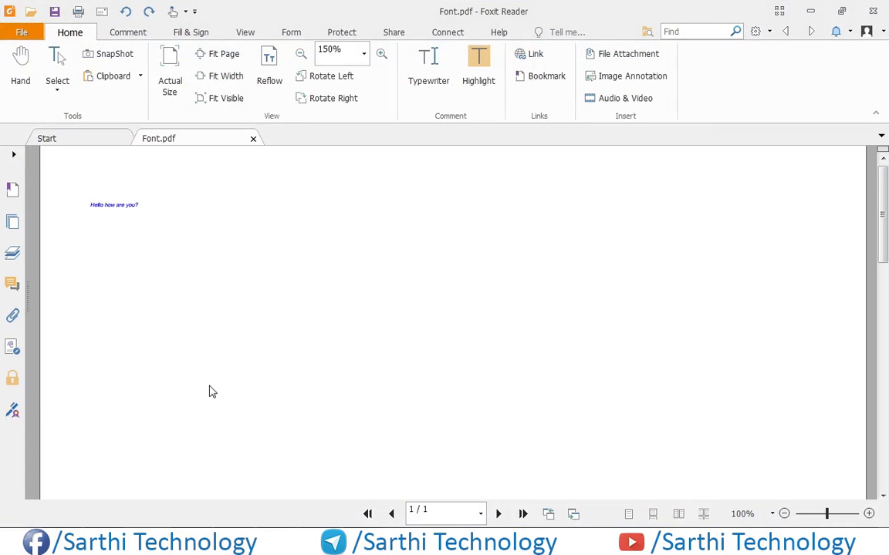
click(19, 60)
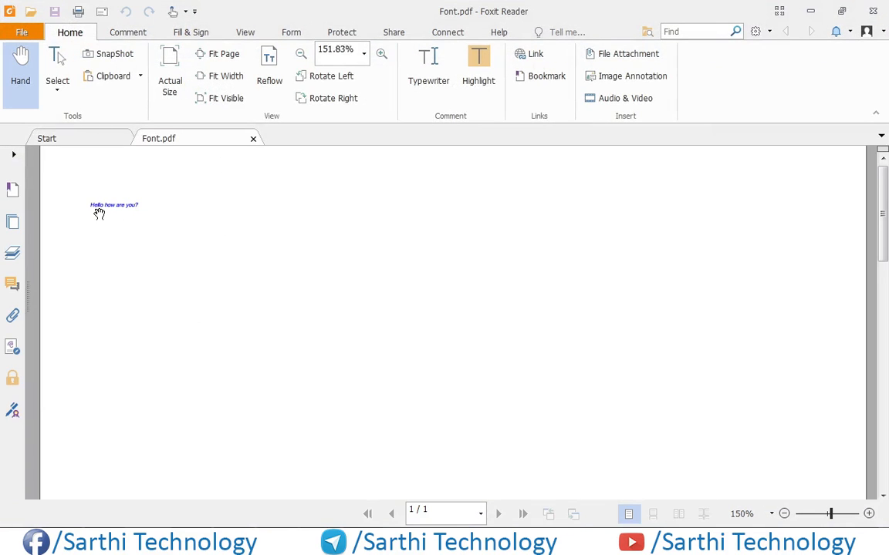
click(381, 55)
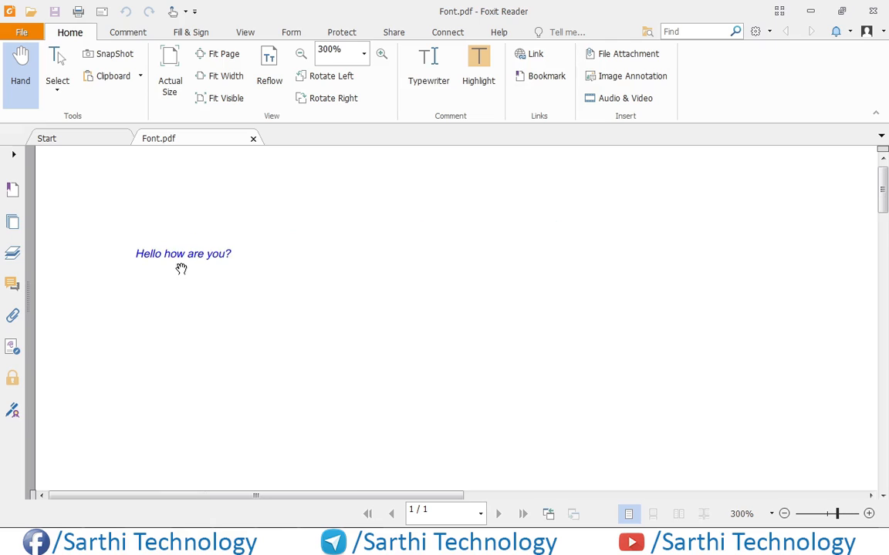
click(379, 53)
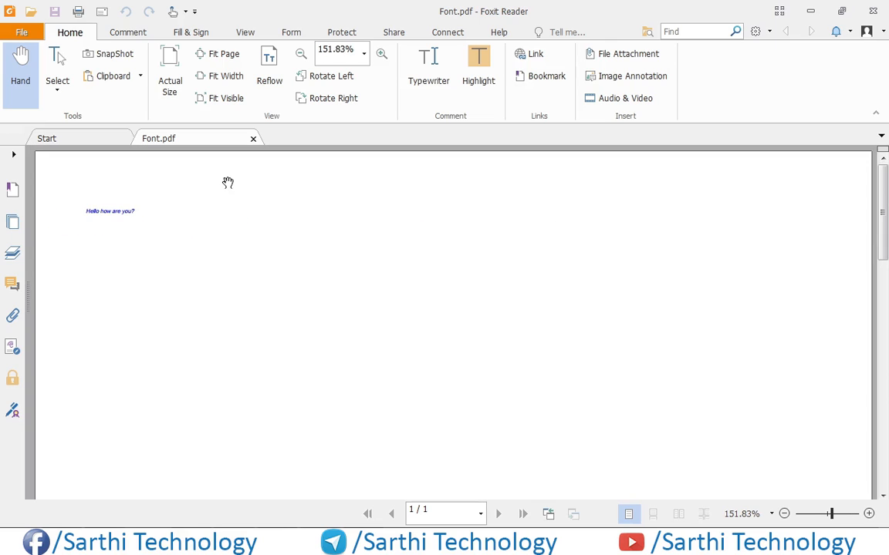
click(46, 139)
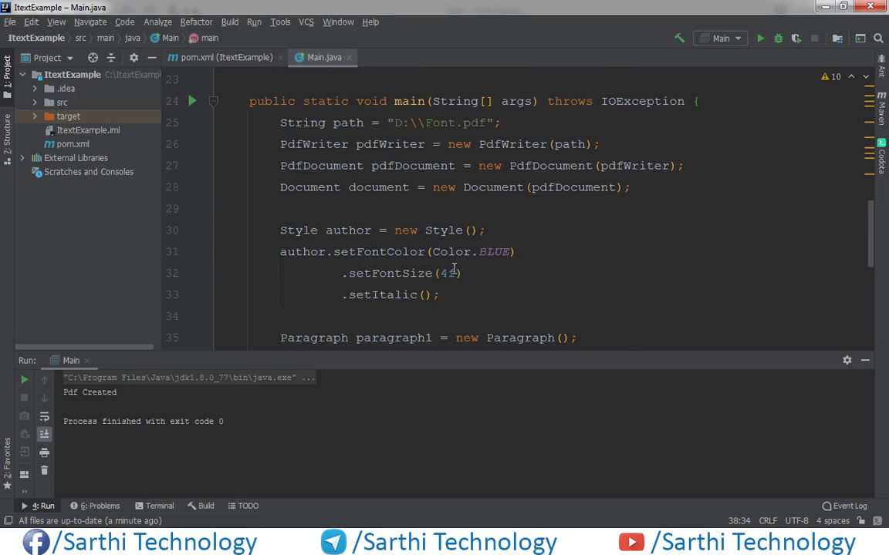
Step: Change setFontSize(4f) to setFontSize(12f) in the author style
double_click(444, 273)
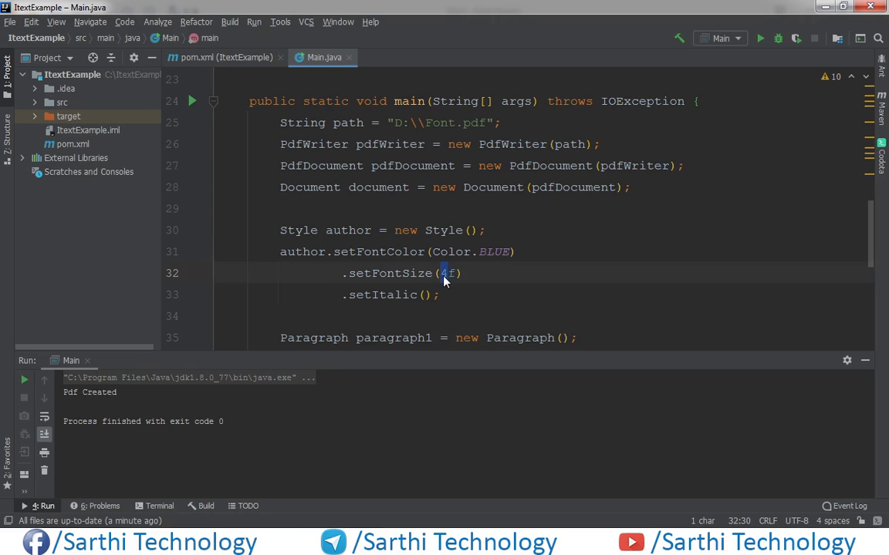
text(12)
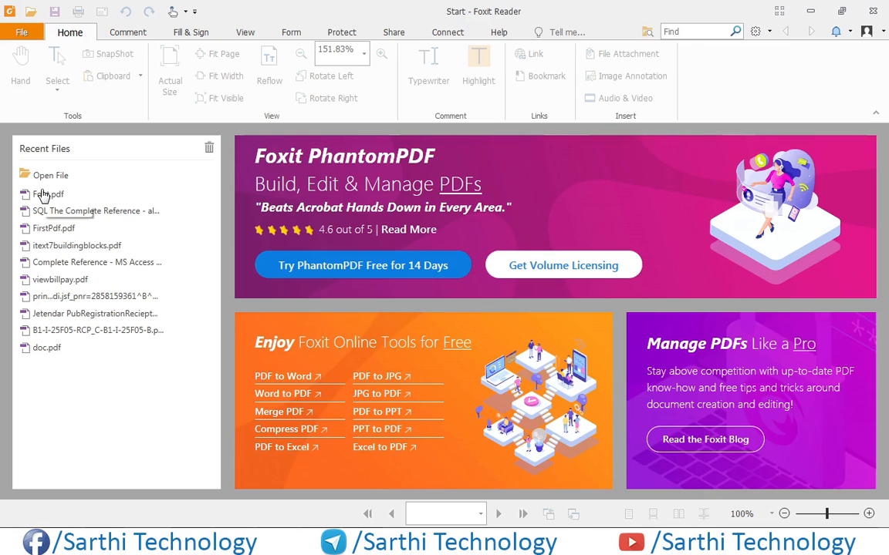
Step: Reopen Font.pdf from Recent Files to check the larger text, then close it
double_click(45, 194)
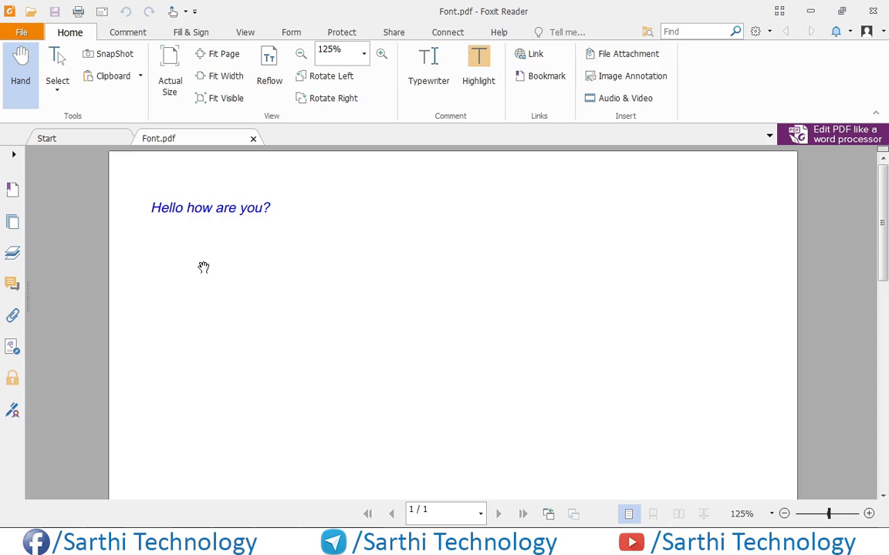
mouse_move(205, 177)
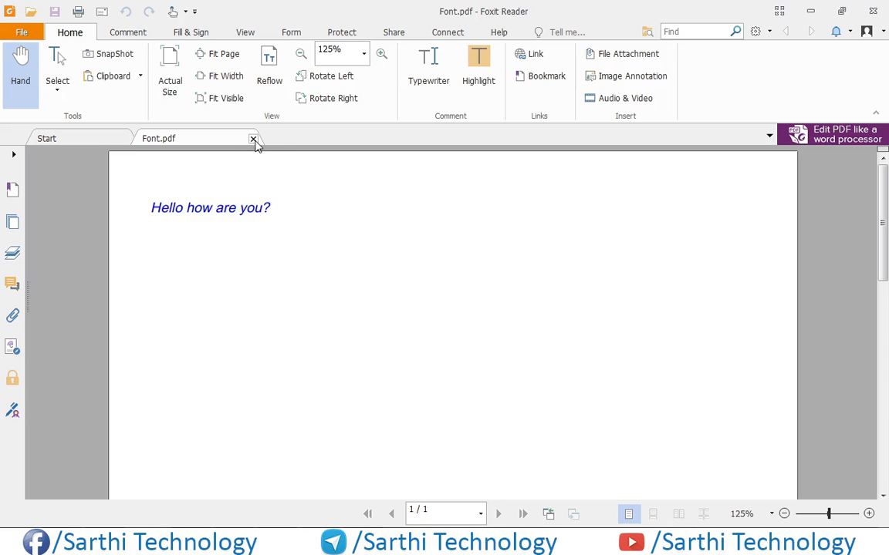
mouse_move(253, 139)
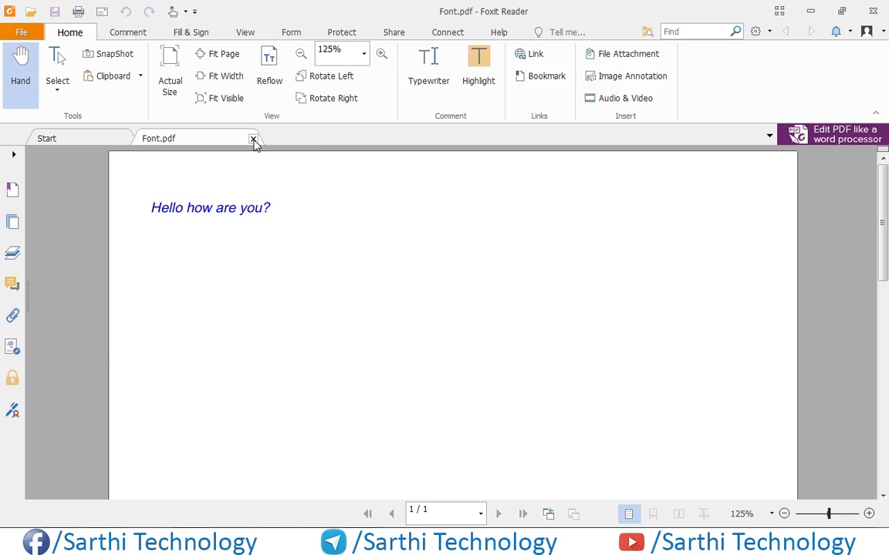
click(253, 139)
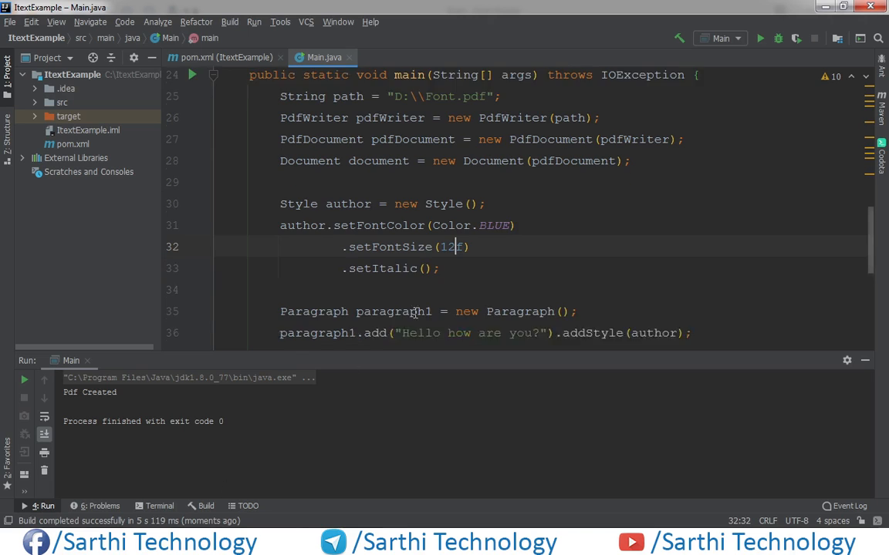
scroll(down, 3)
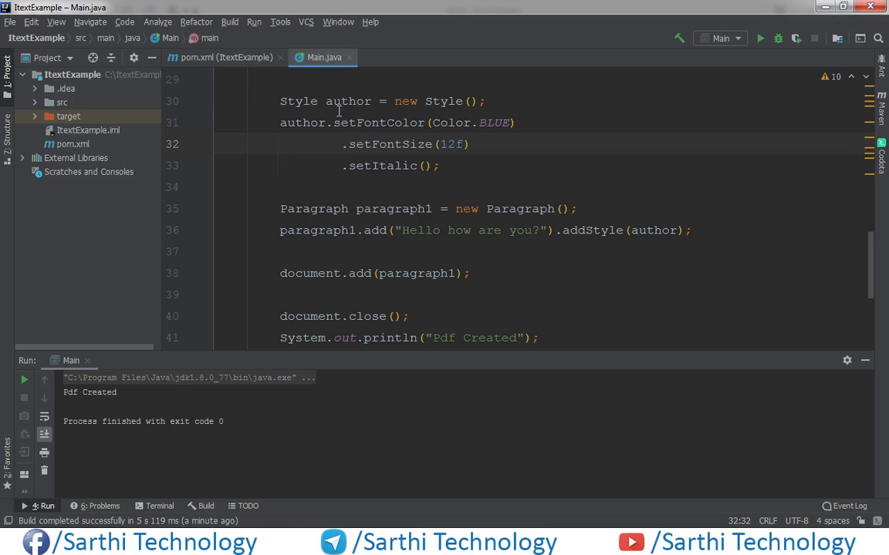
mouse_move(660, 230)
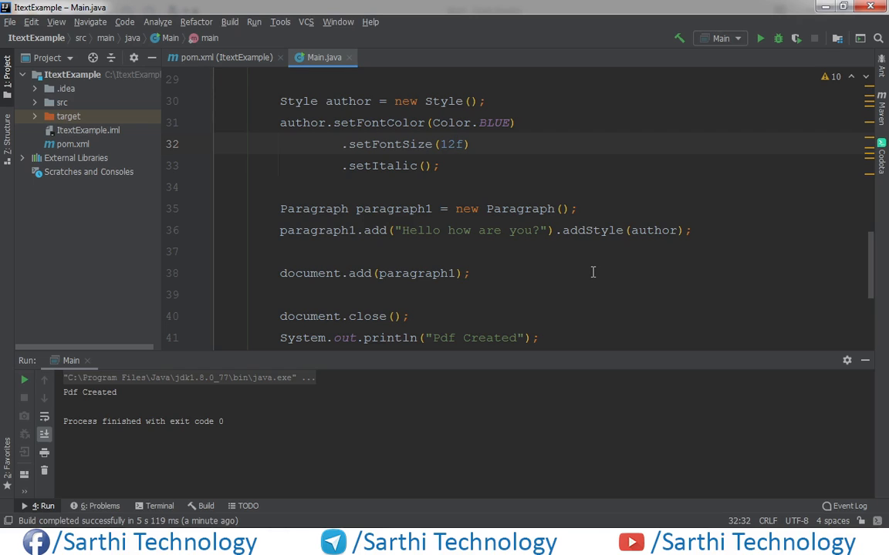
mouse_move(595, 272)
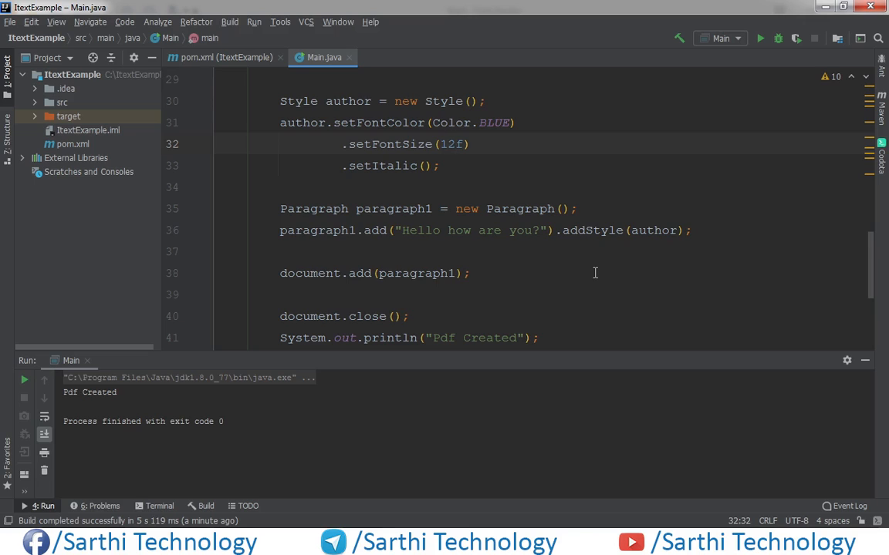